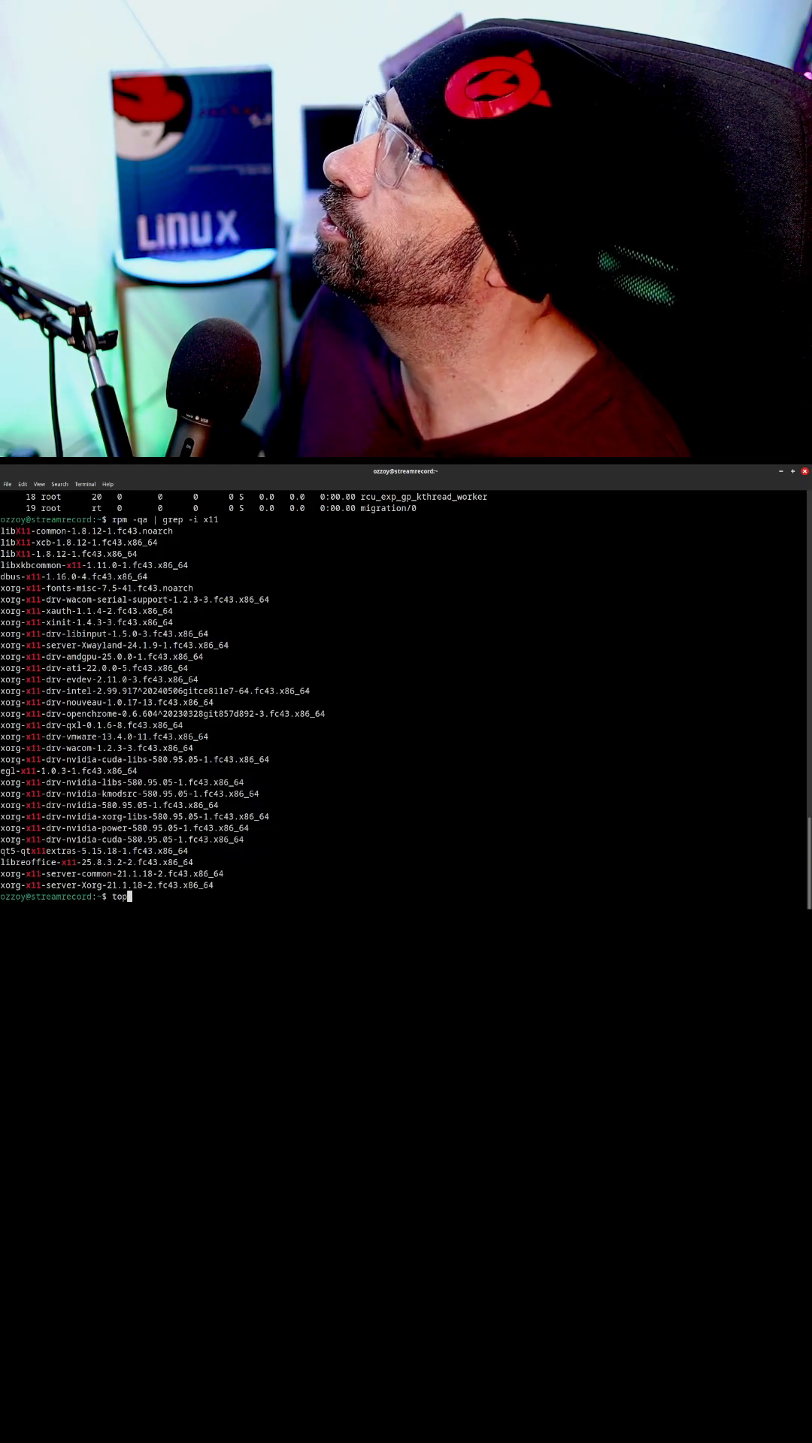
# - Run top to view live CPU usage with obs at the top, then quit back to the prompt
pyautogui.press('Return')
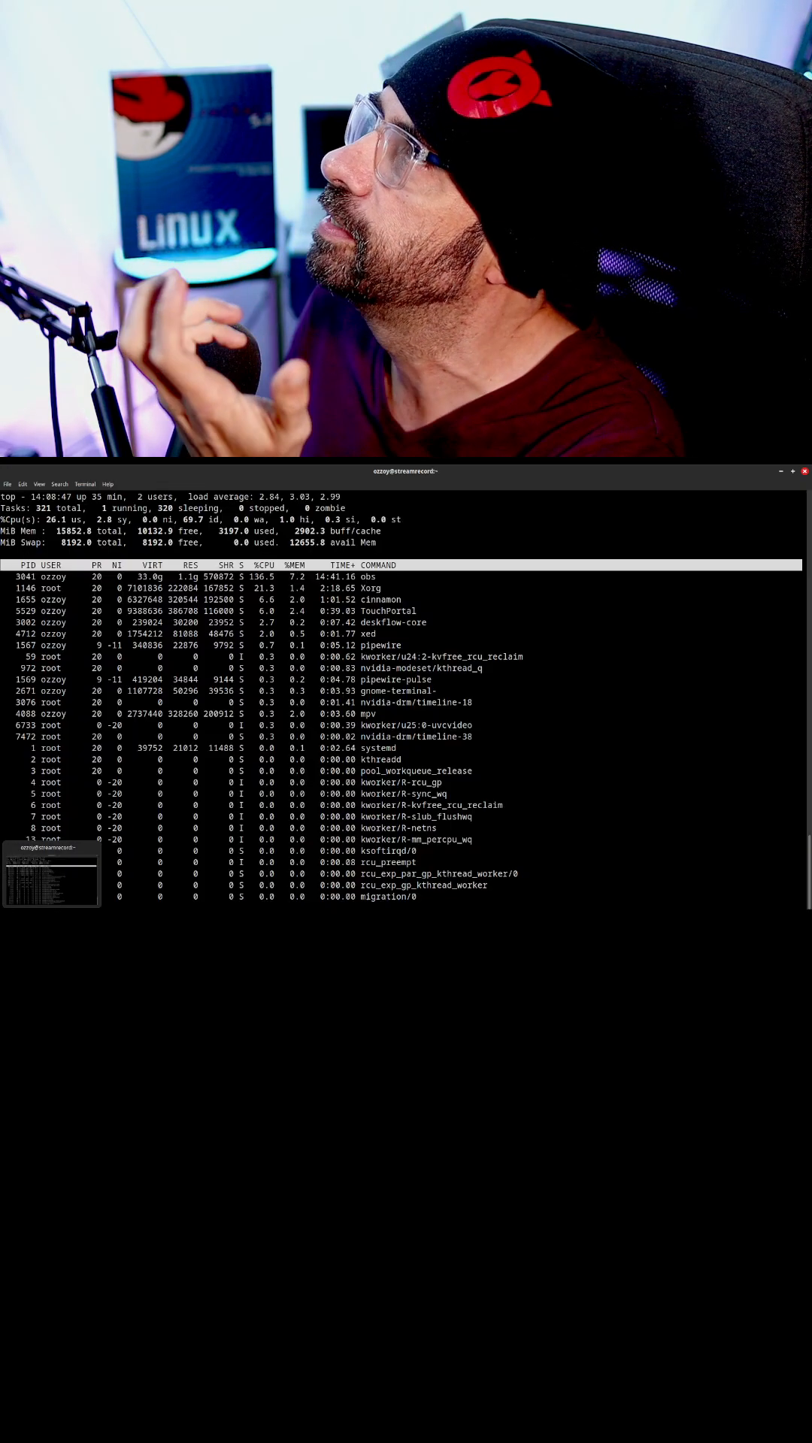
pyautogui.press('q')
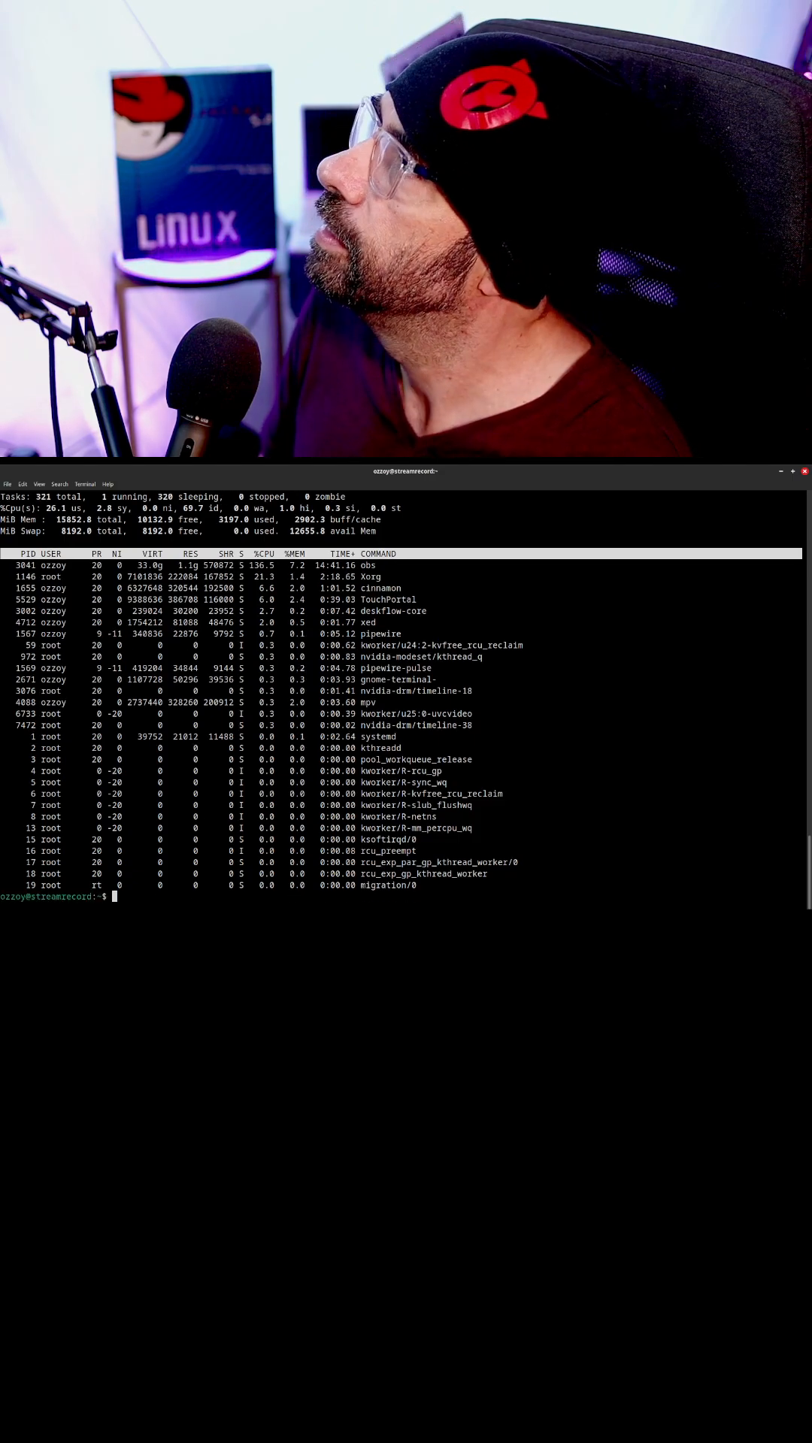